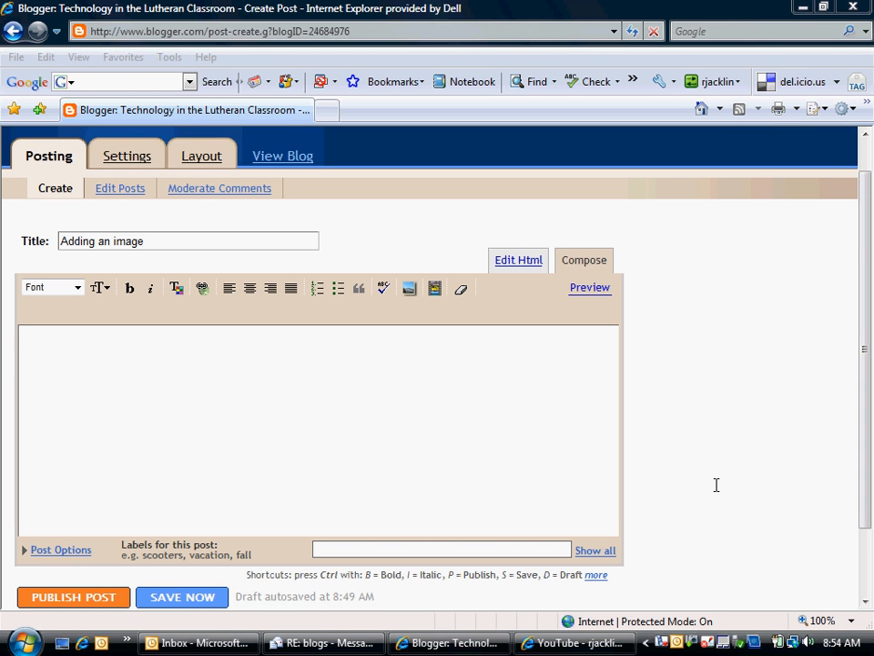
pyautogui.moveTo(481, 390)
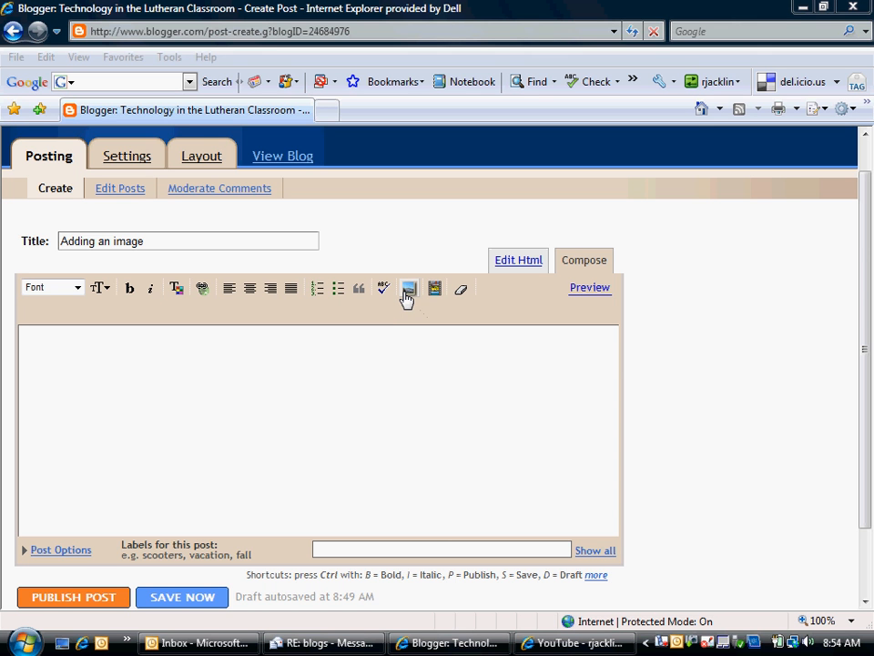
# Choose the lincoln photo from the Pictures folder as the image to upload.
pyautogui.click(408, 288)
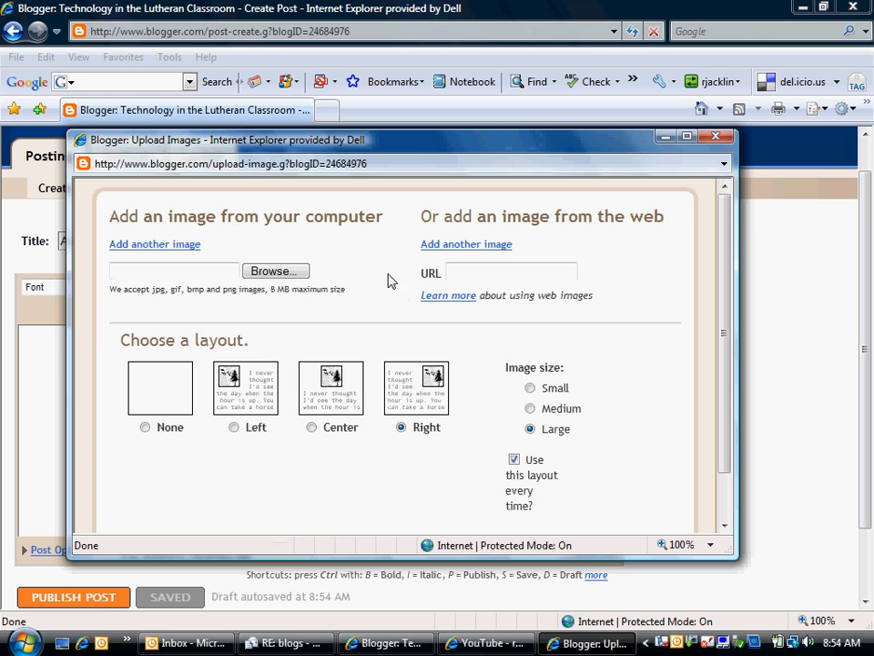
pyautogui.moveTo(600, 212)
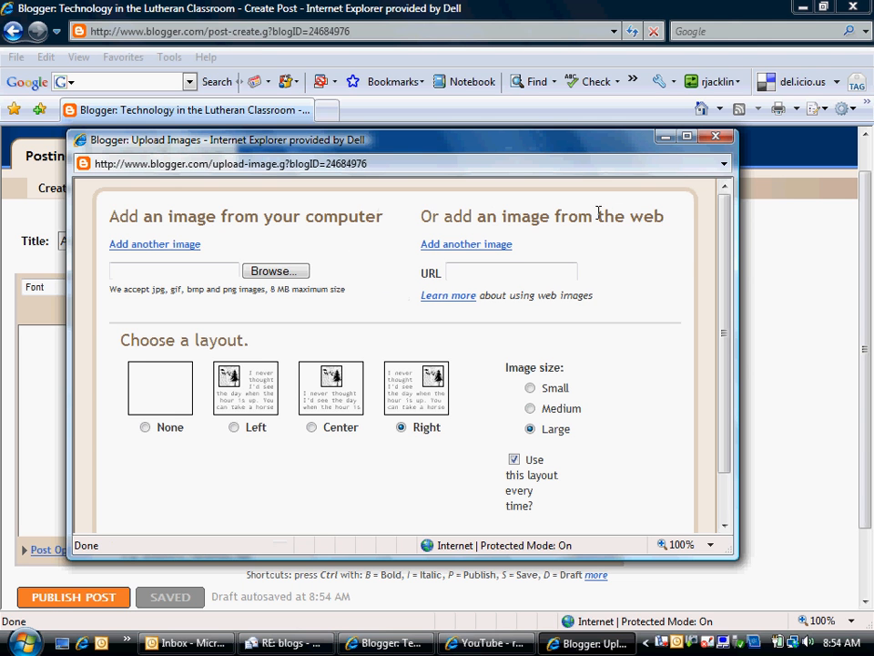
pyautogui.moveTo(375, 211)
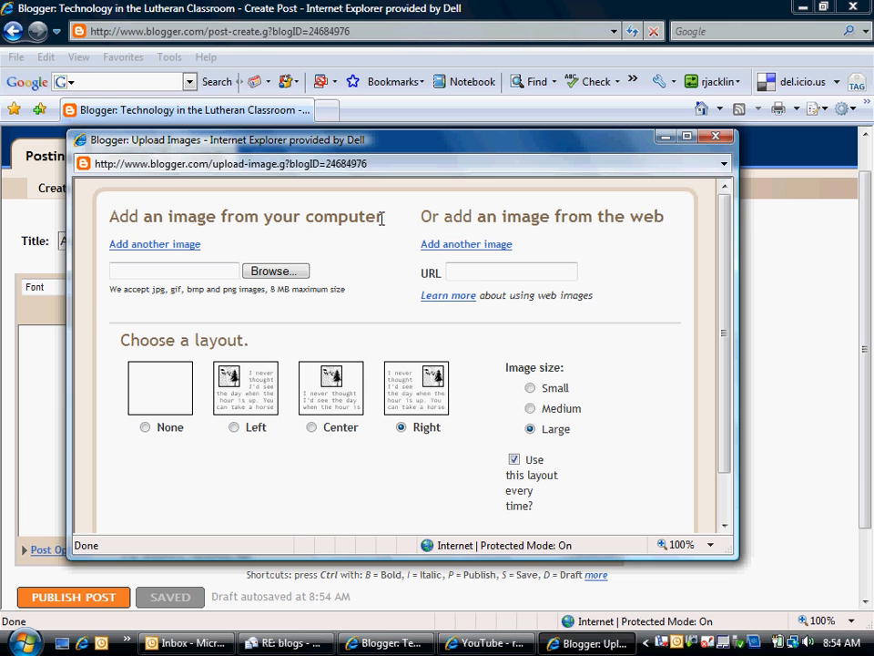
pyautogui.moveTo(367, 219)
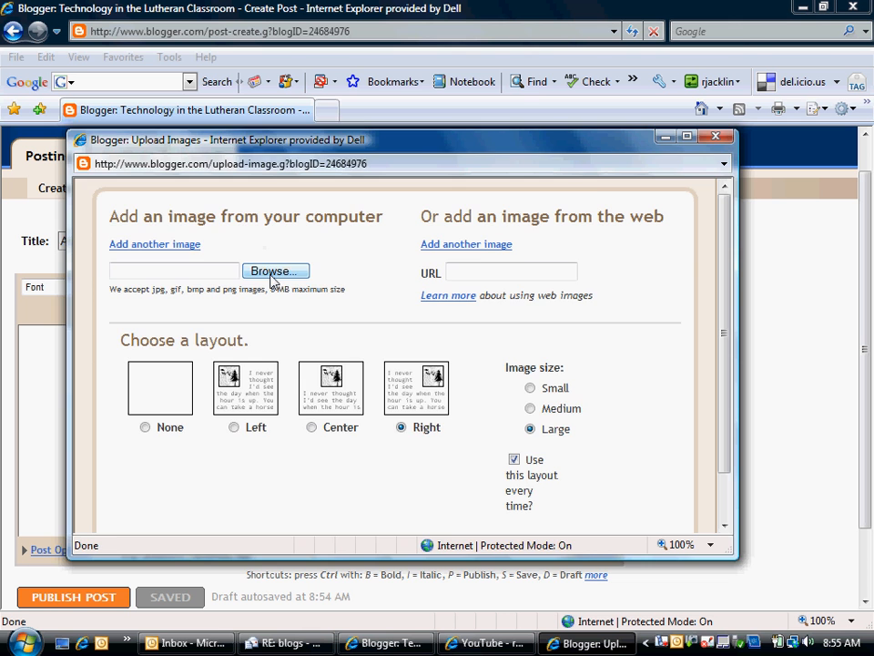
pyautogui.click(275, 271)
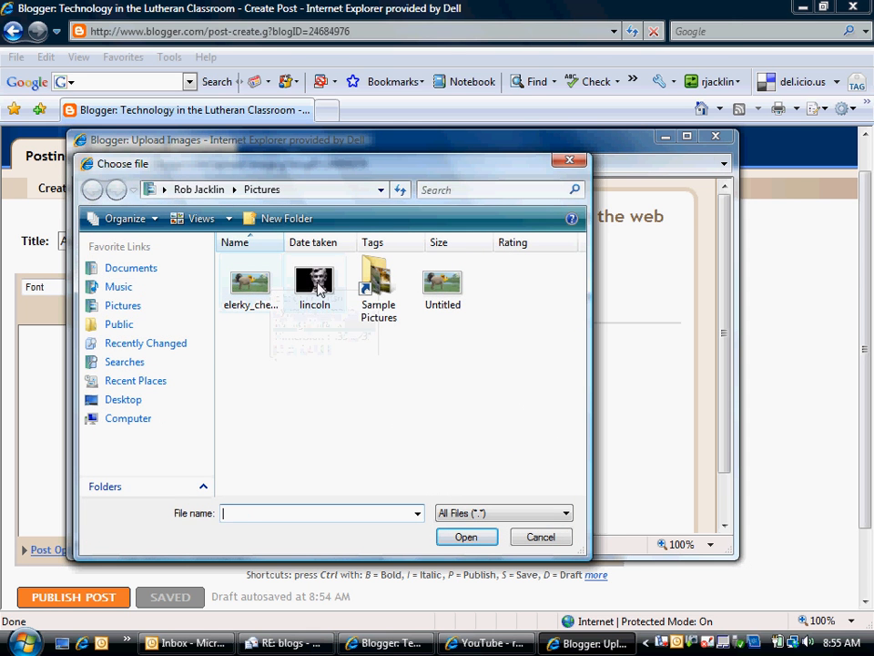
pyautogui.doubleClick(313, 288)
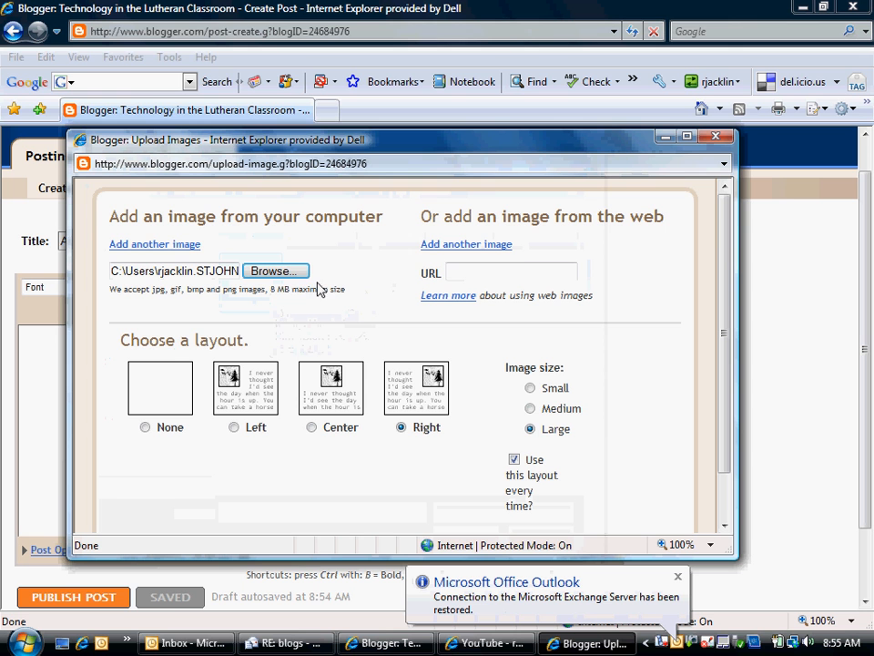
pyautogui.moveTo(259, 316)
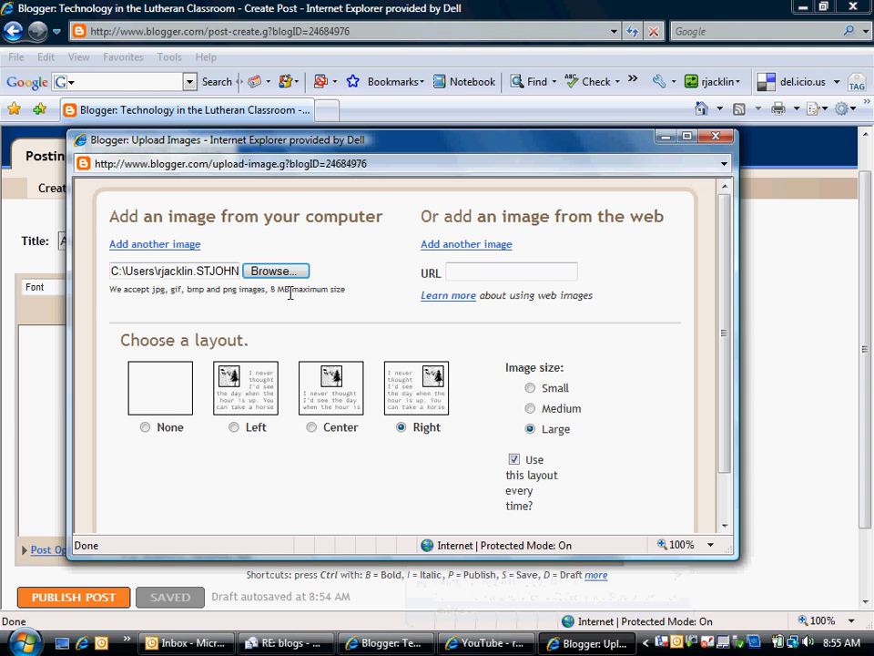
pyautogui.moveTo(266, 325)
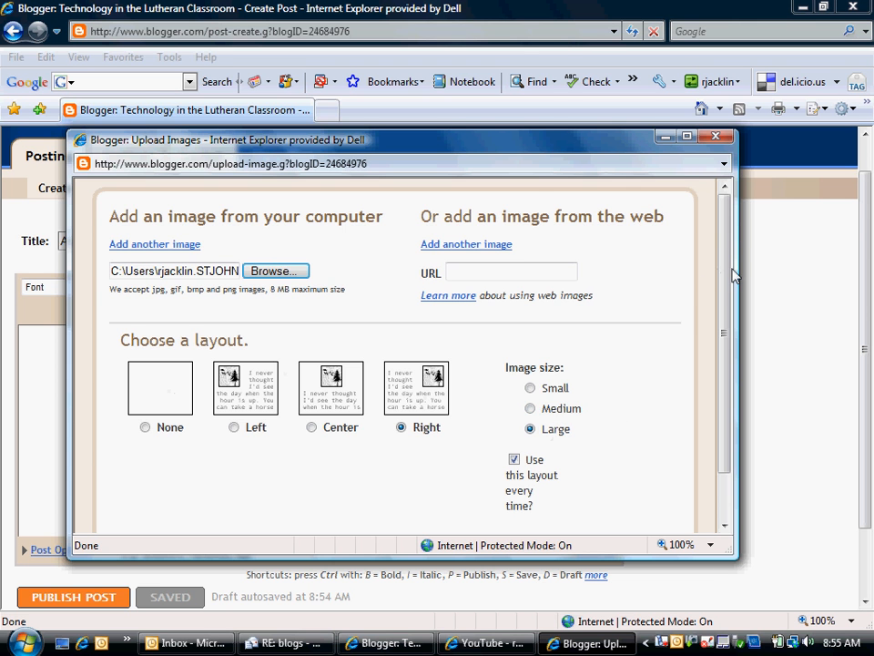
pyautogui.scroll(-3)
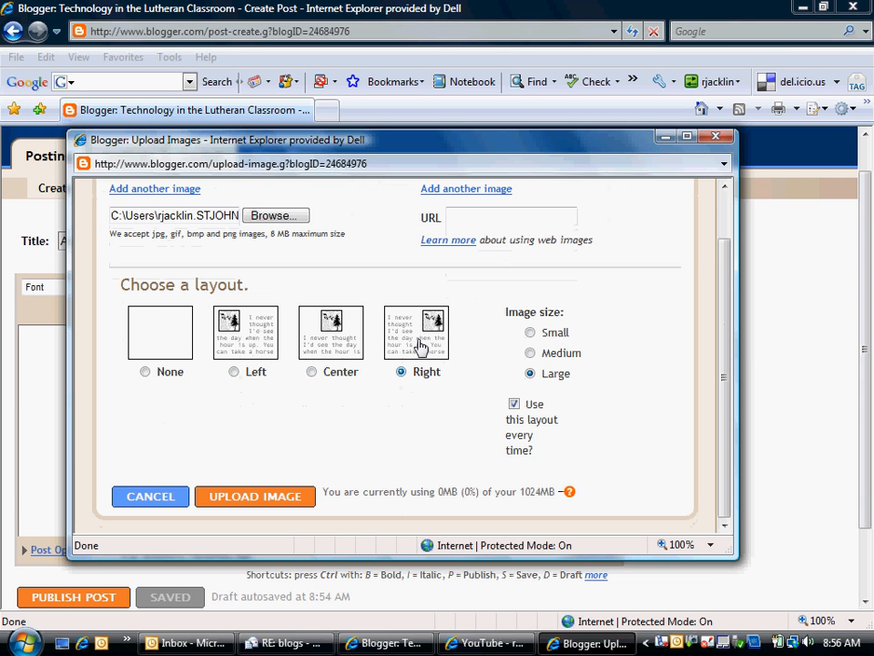
pyautogui.moveTo(355, 482)
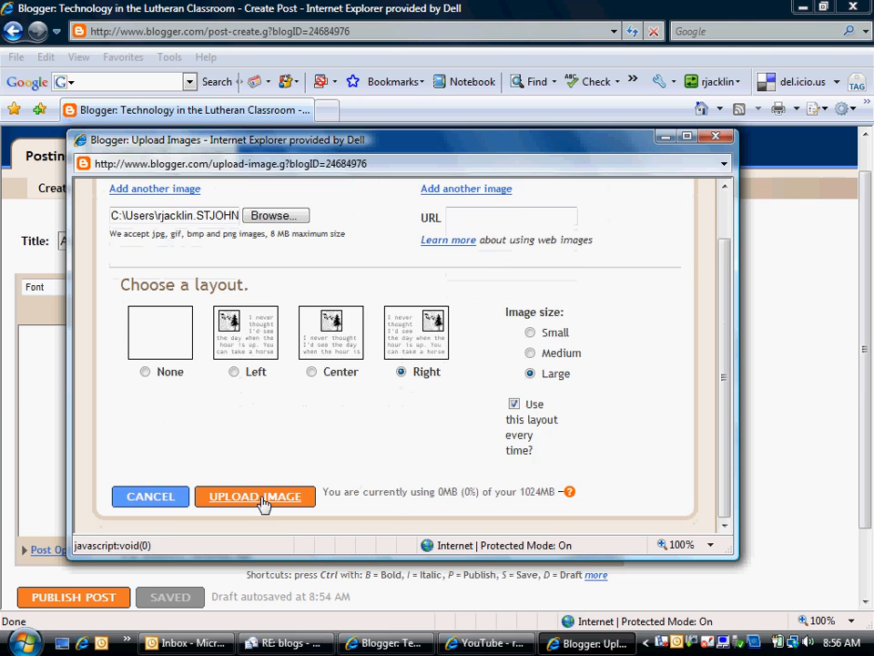
# Upload the chosen Lincoln bust photo to the blog.
pyautogui.click(255, 496)
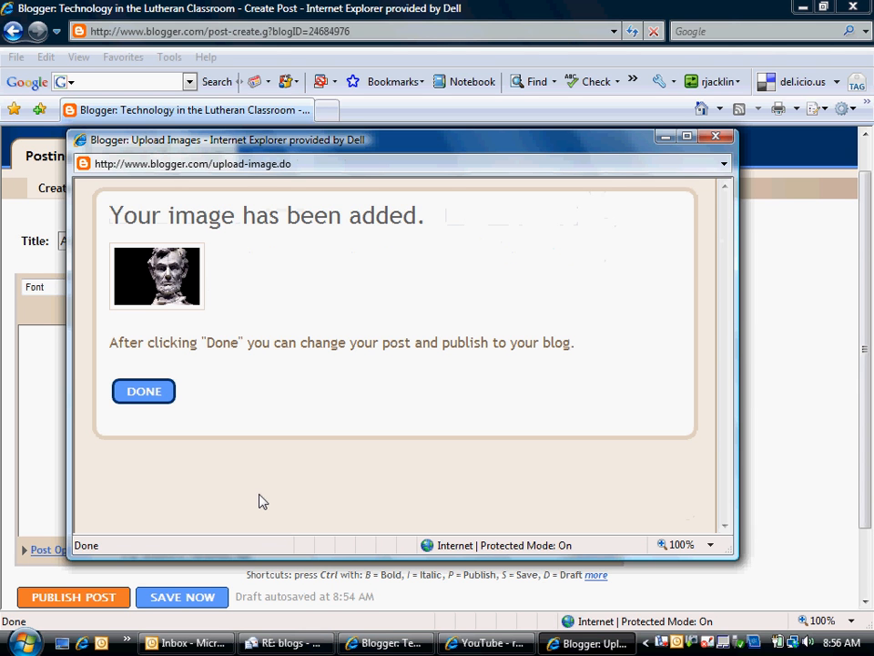
# Finish the upload and select the Lincoln photo now placed in the post body.
pyautogui.click(142, 390)
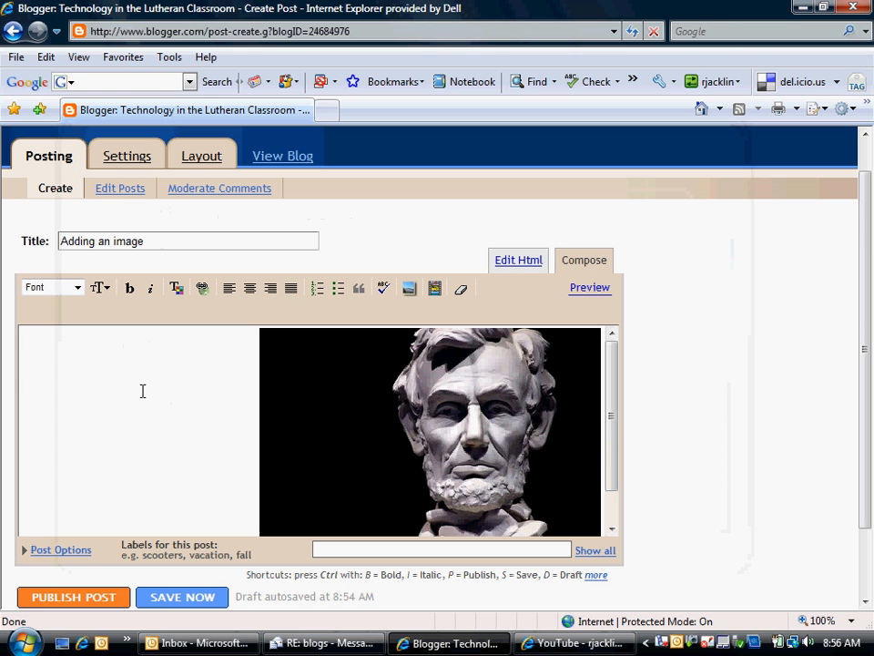
pyautogui.moveTo(295, 410)
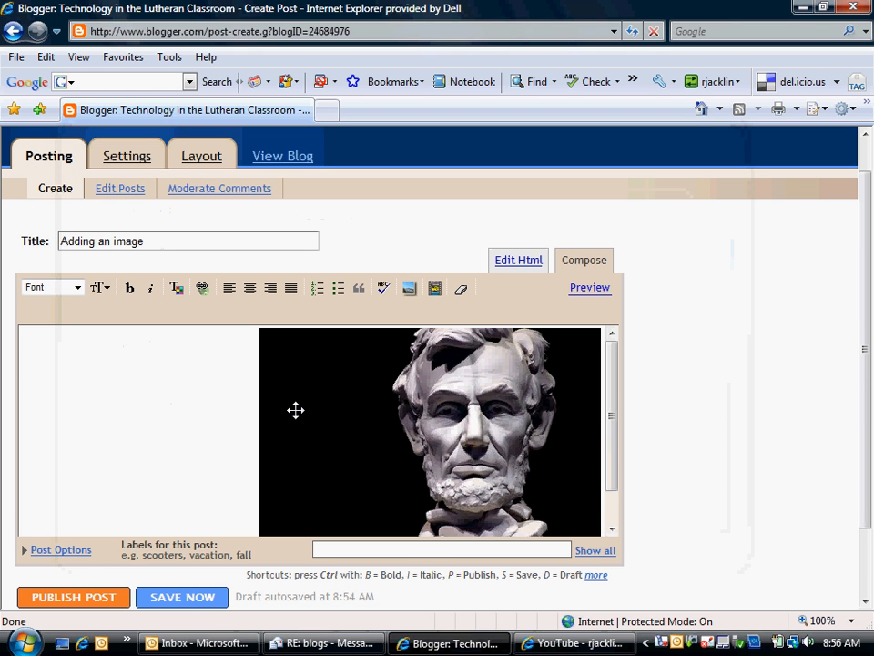
pyautogui.click(428, 428)
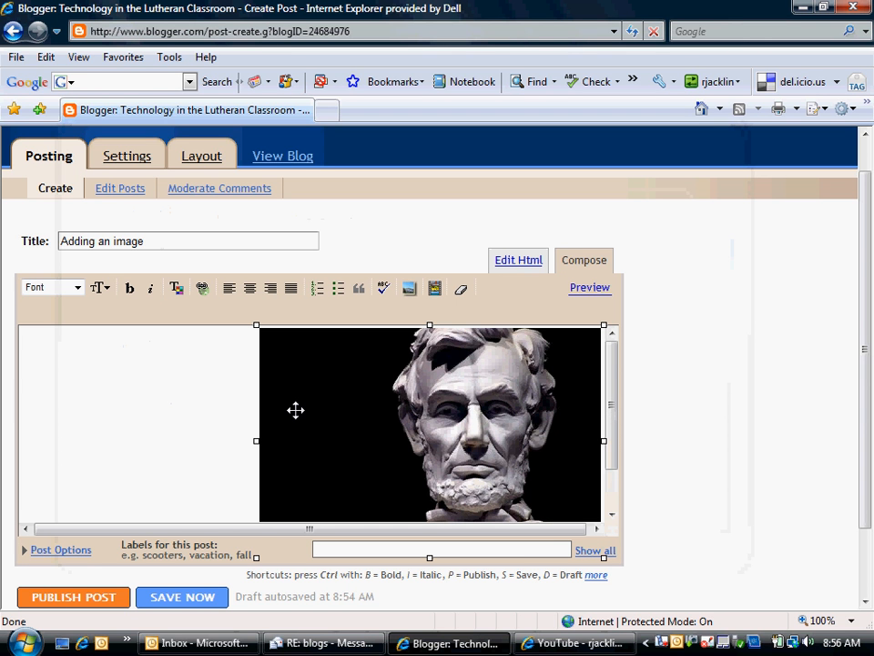